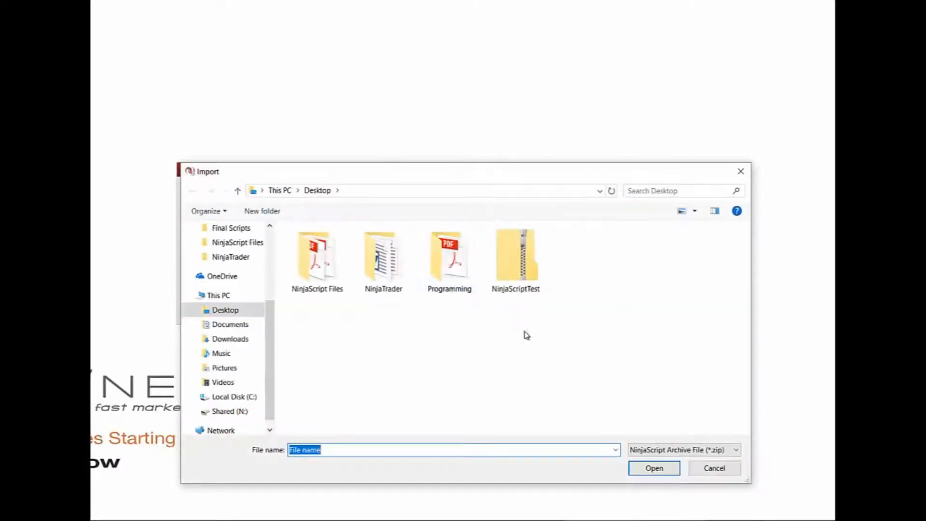
pyautogui.moveTo(545, 353)
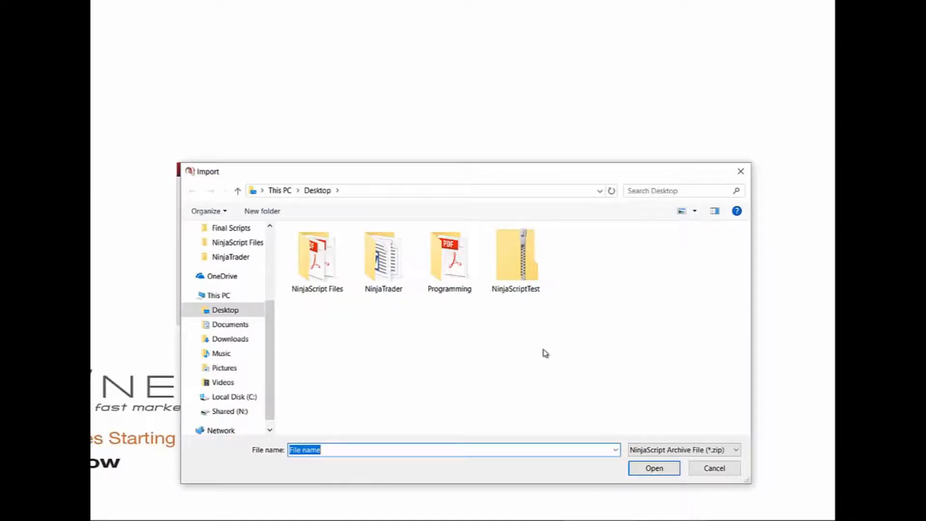
# - Select the NinjaScriptTest zip on the Desktop and import it
pyautogui.click(515, 257)
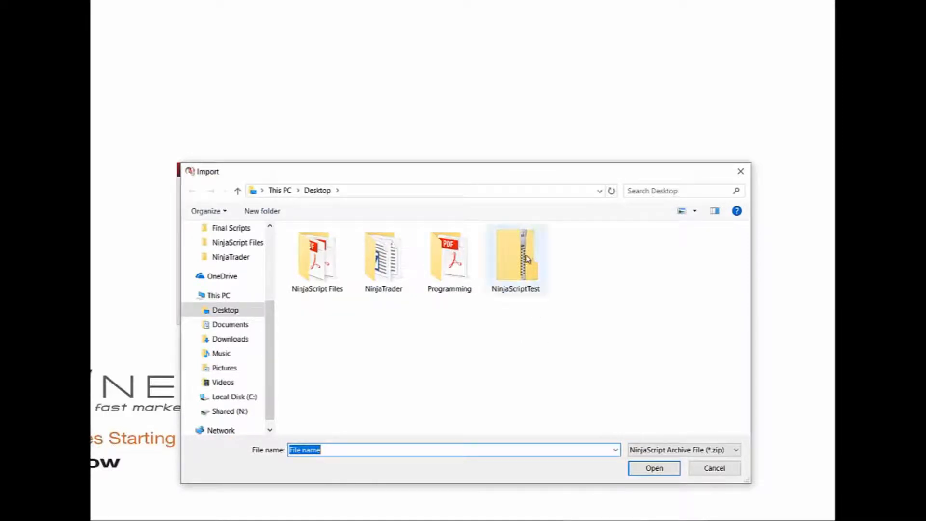
pyautogui.click(515, 258)
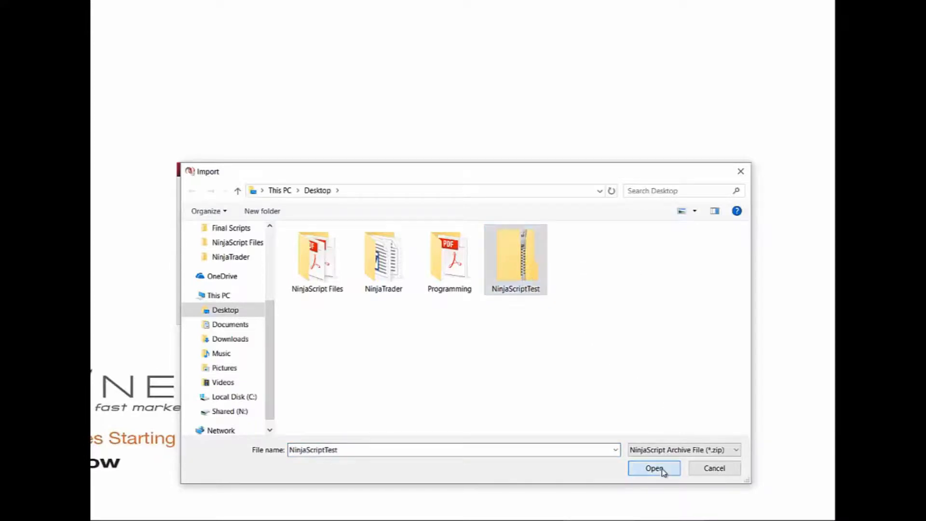
pyautogui.click(653, 467)
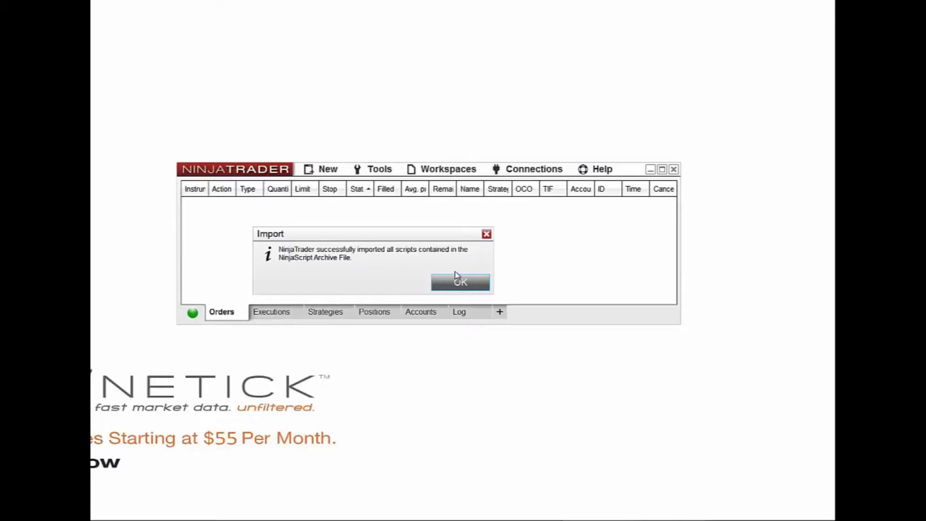
pyautogui.moveTo(470, 283)
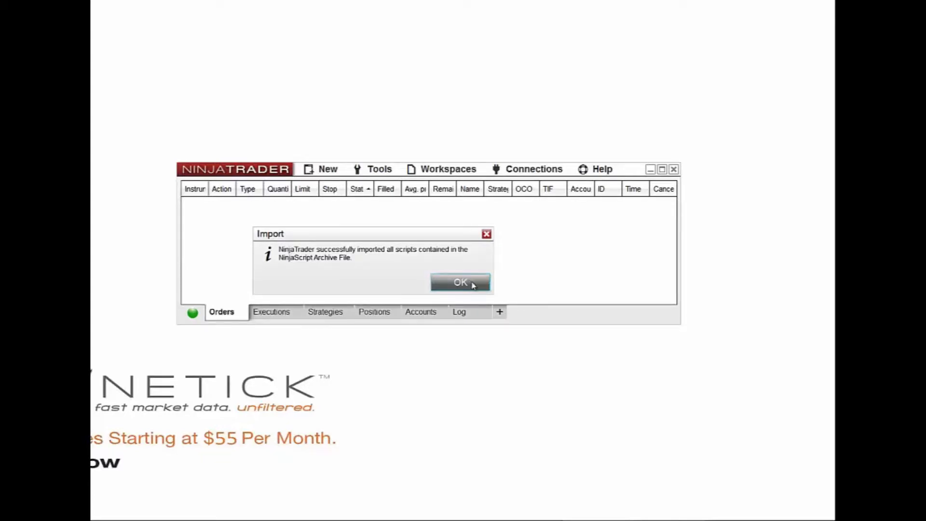
# - Acknowledge the import success message with OK
pyautogui.click(460, 282)
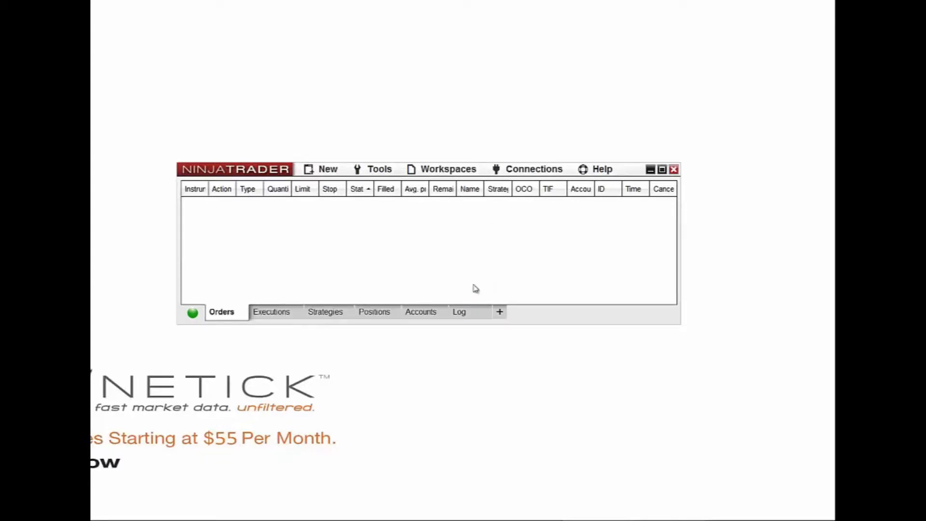